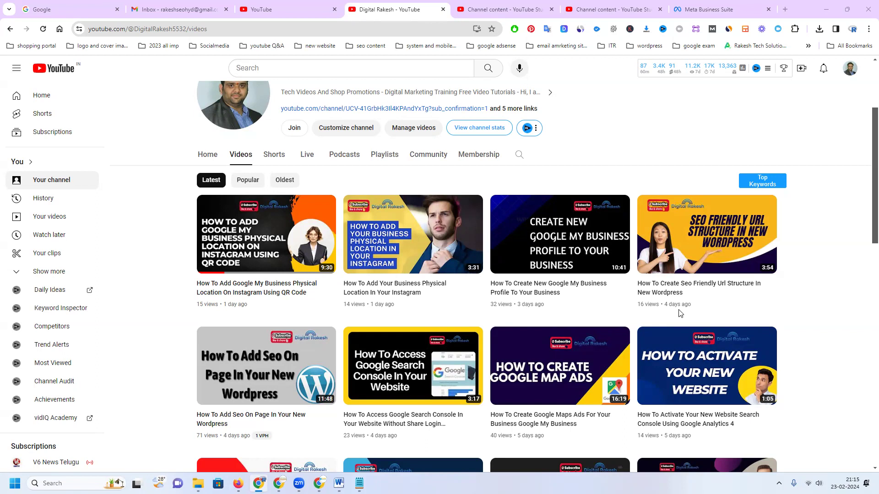
pyautogui.moveTo(662, 337)
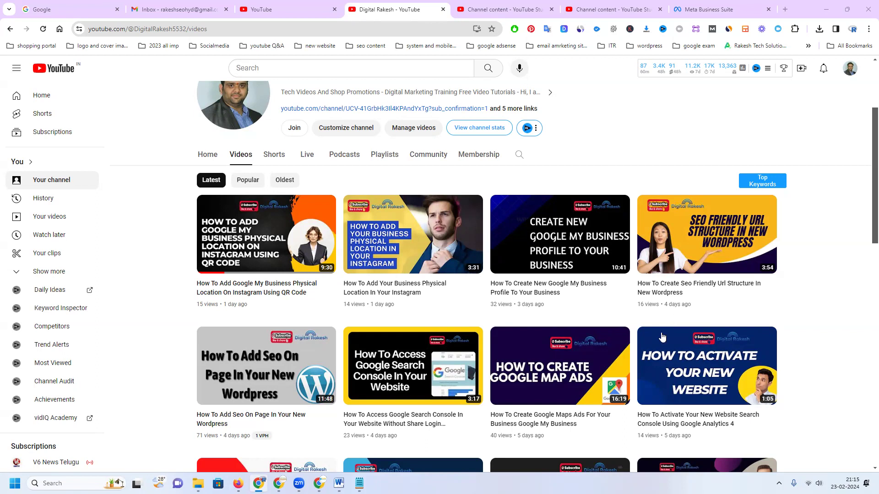
pyautogui.moveTo(664, 337)
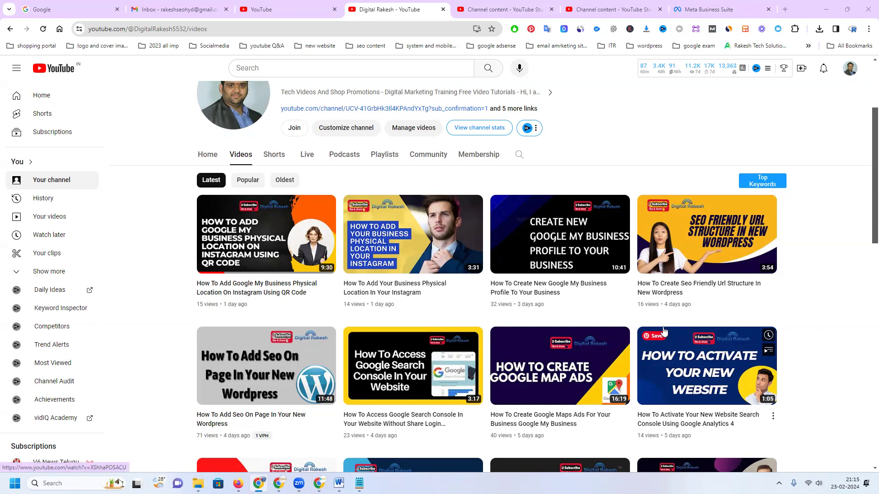
pyautogui.moveTo(604, 21)
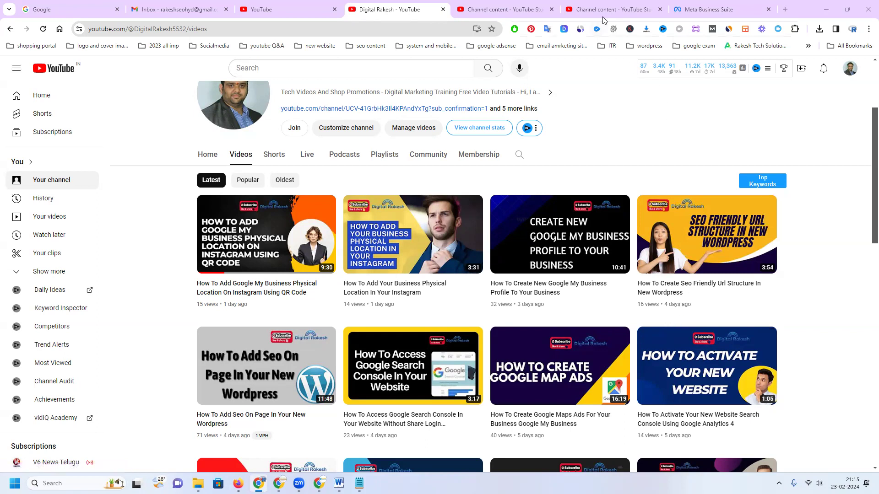
pyautogui.moveTo(503, 10)
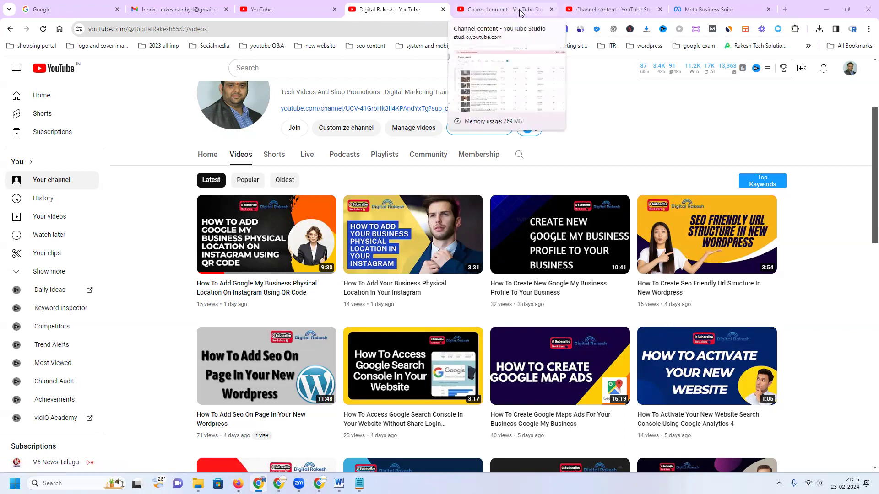
# - Leave the Video details page for the channel's Shorts list, headed by the Dell vostro 3420 Short
pyautogui.click(502, 10)
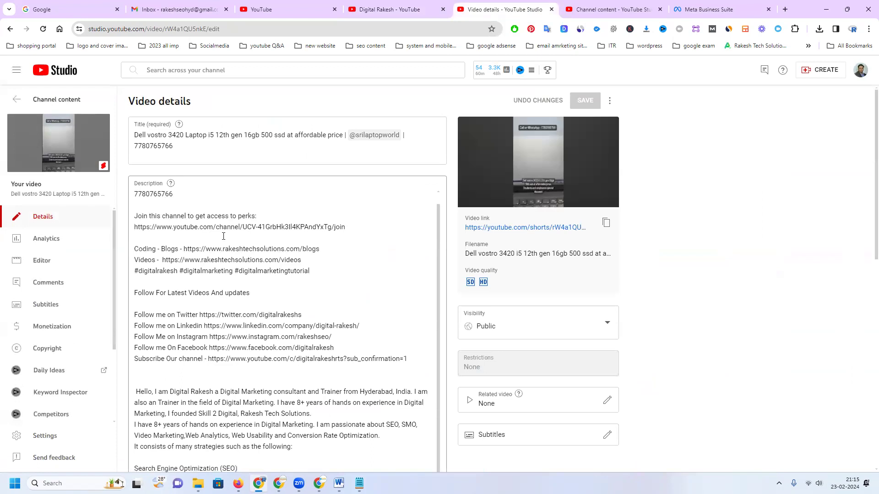
pyautogui.scroll(-3)
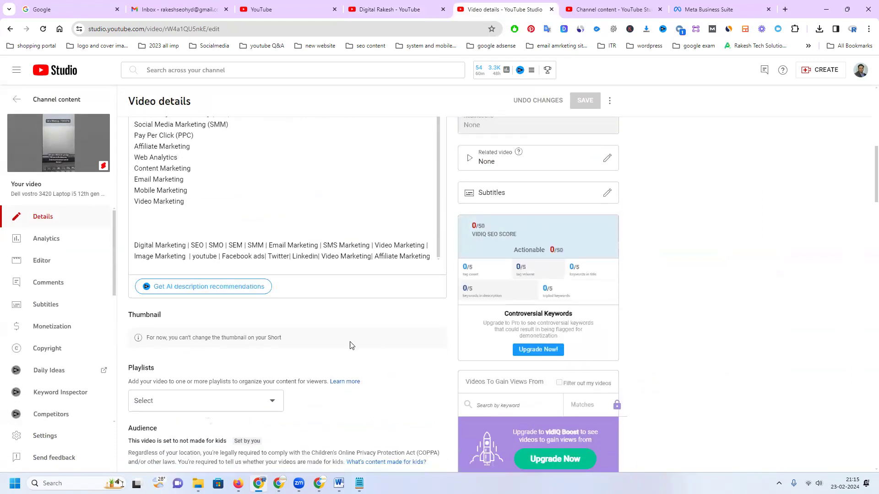
pyautogui.click(566, 230)
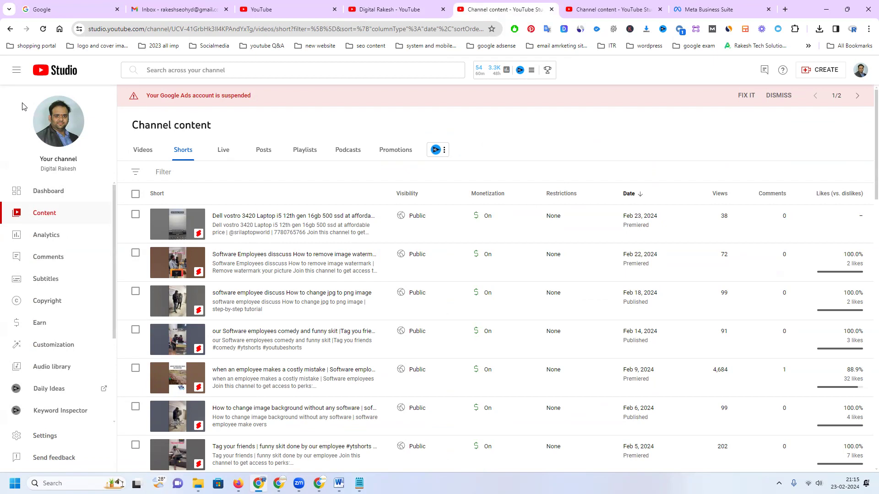
# - From the other Channel content tab, start a new video upload via CREATE
pyautogui.click(820, 70)
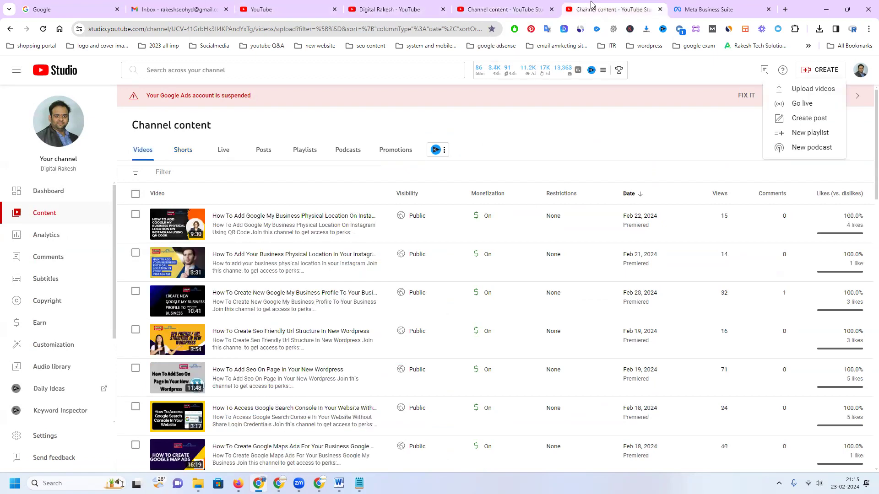
pyautogui.click(814, 89)
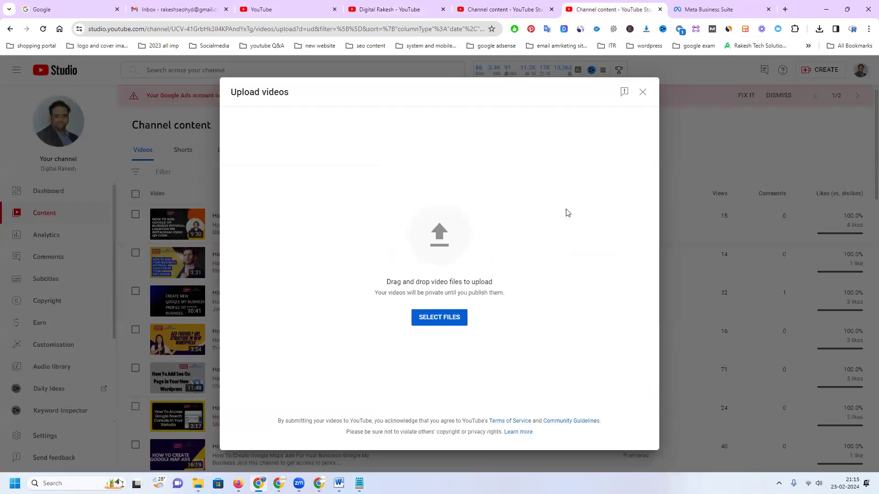
pyautogui.moveTo(439, 318)
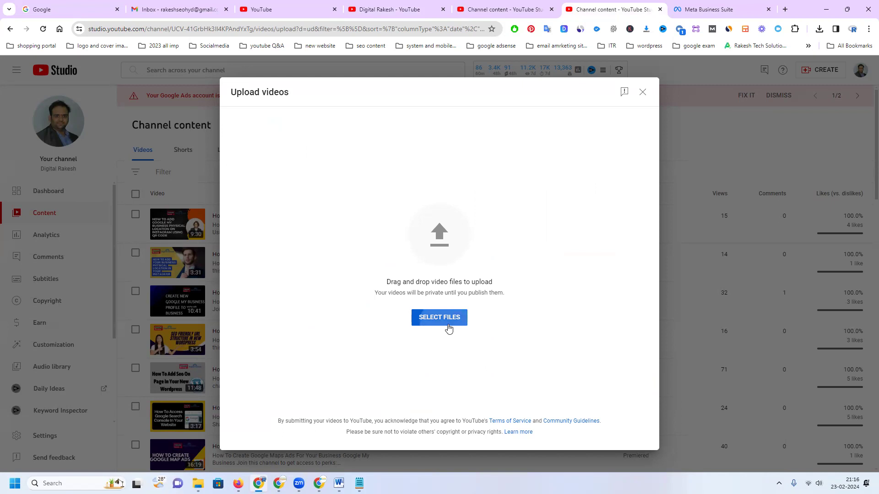
# - Upload the drone camera offer, Airbuds and Dell Inspiron clips from Downloads
pyautogui.click(439, 317)
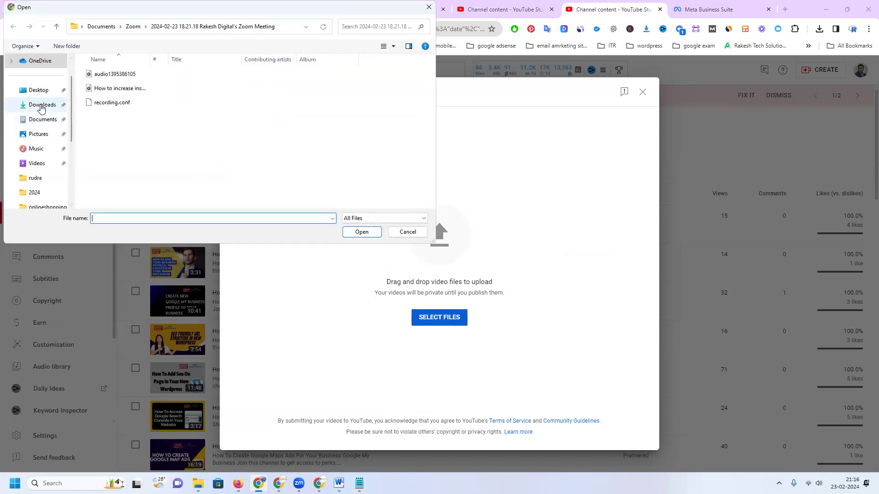
pyautogui.click(42, 104)
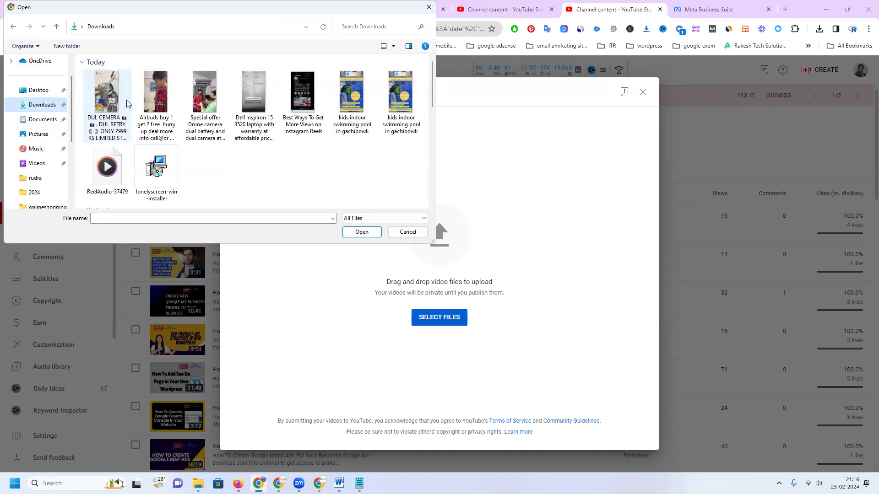
pyautogui.click(205, 93)
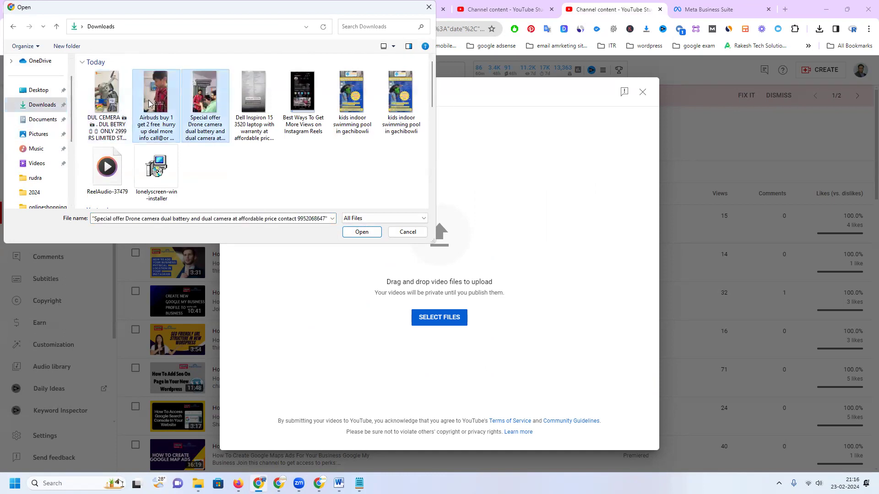
pyautogui.click(302, 92)
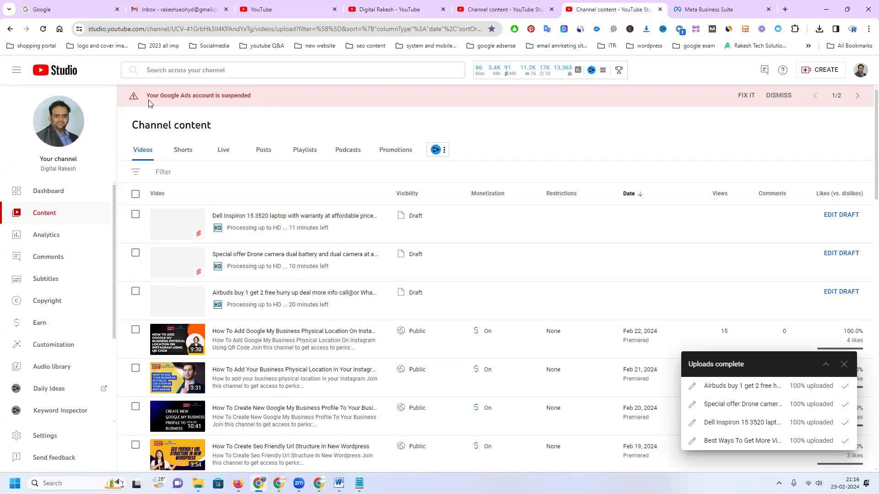
pyautogui.moveTo(183, 152)
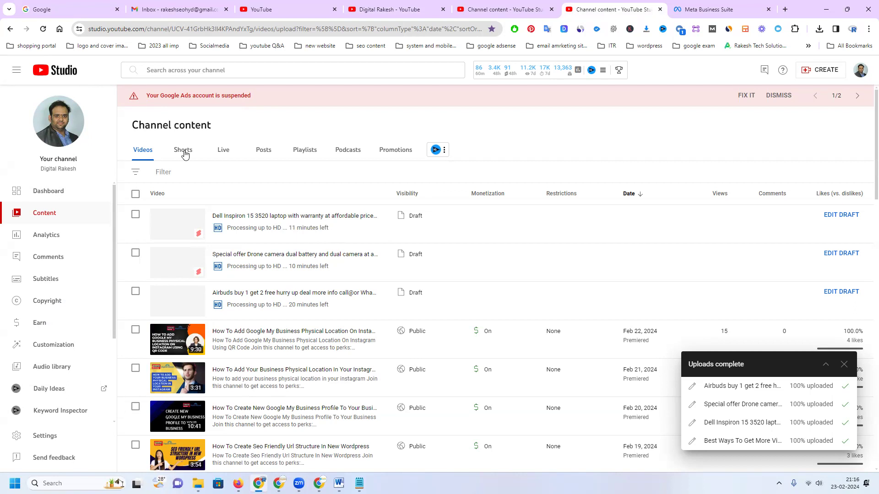
pyautogui.click(183, 150)
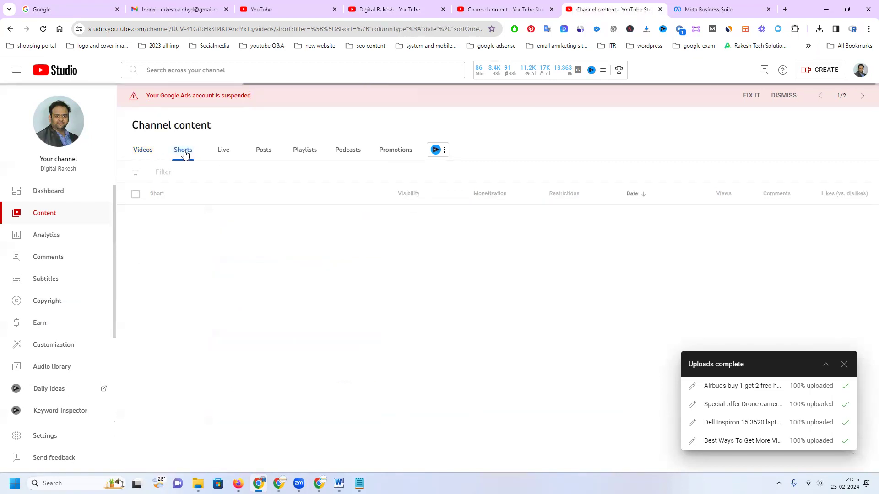
pyautogui.click(183, 150)
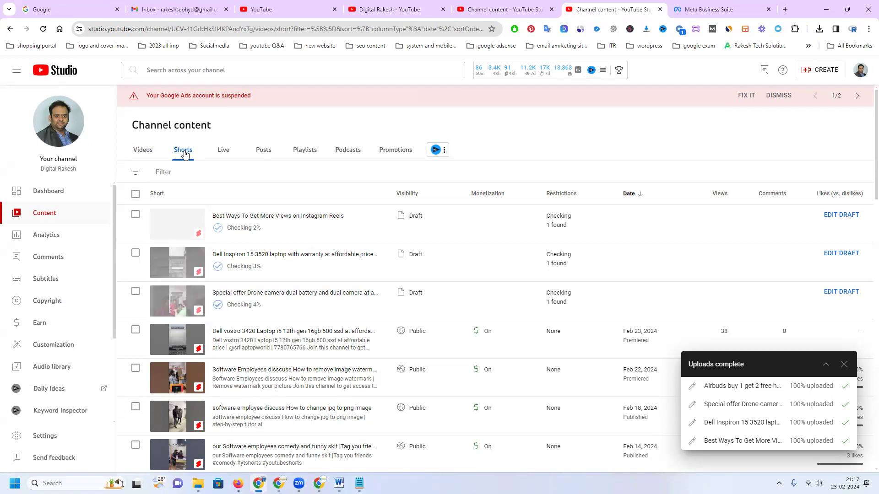
pyautogui.click(142, 150)
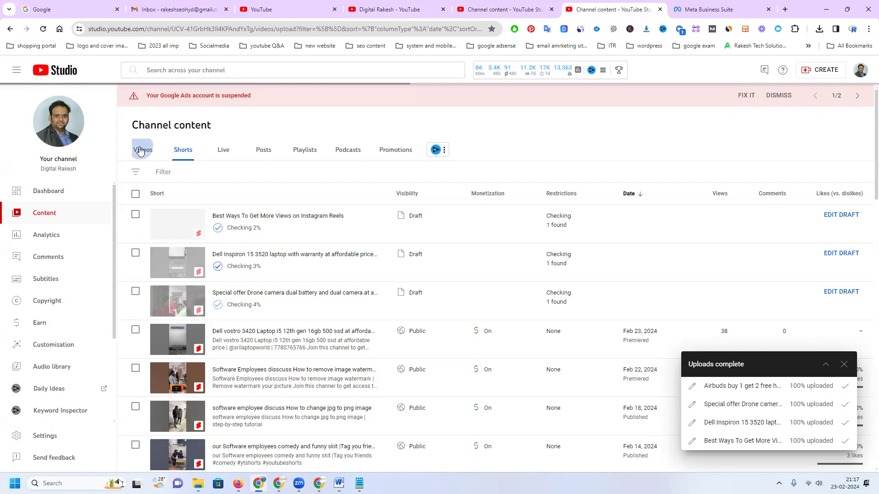
pyautogui.click(143, 150)
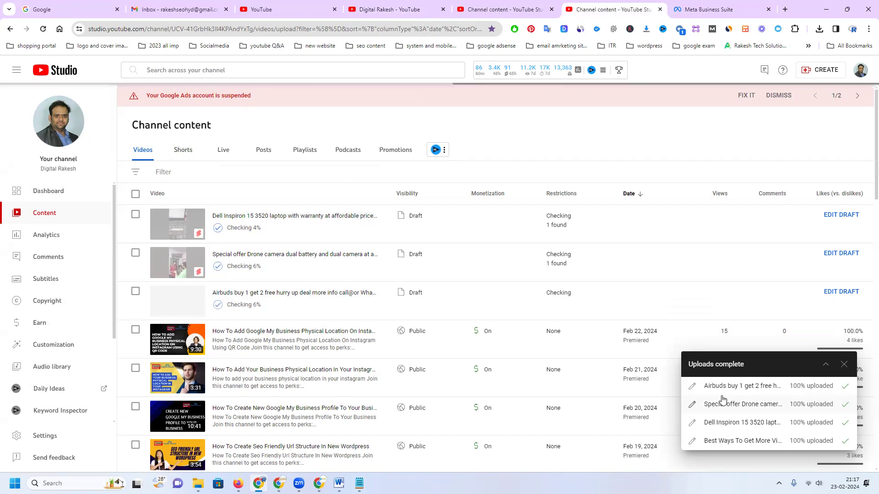
pyautogui.moveTo(570, 257)
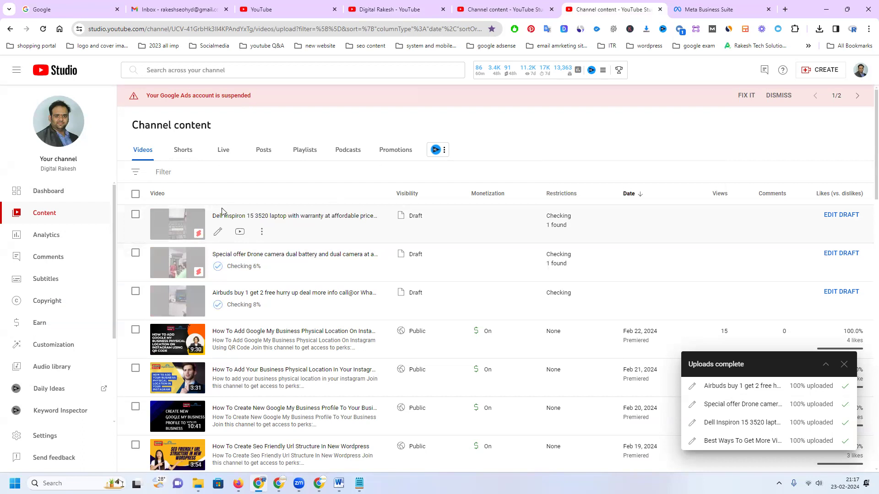
# - Watch the Shorts list until the drone camera draft's restrictions show None
pyautogui.click(183, 150)
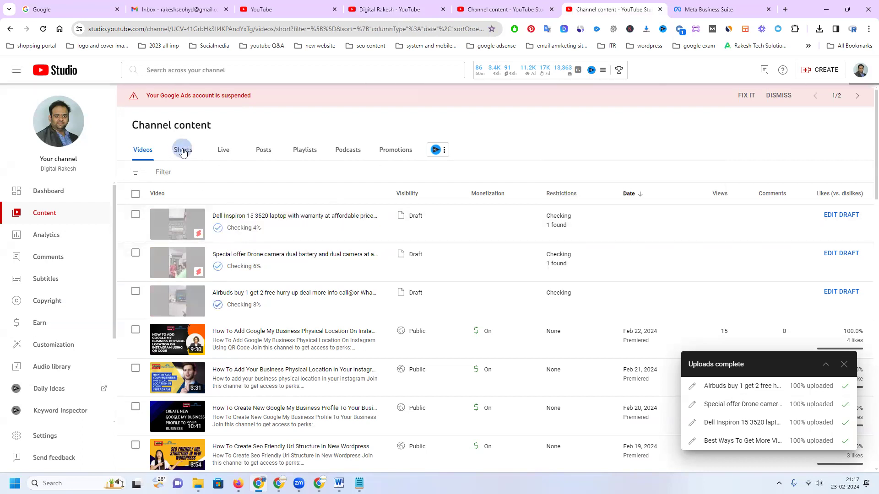
pyautogui.click(183, 150)
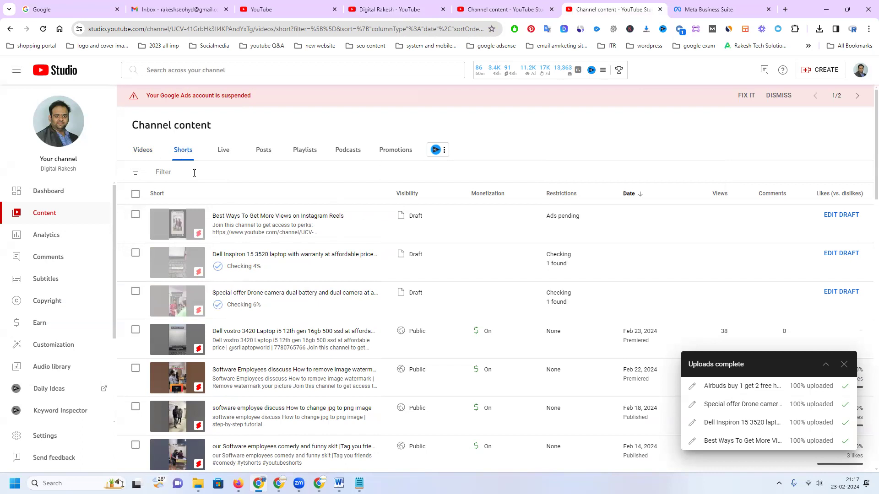
pyautogui.moveTo(200, 274)
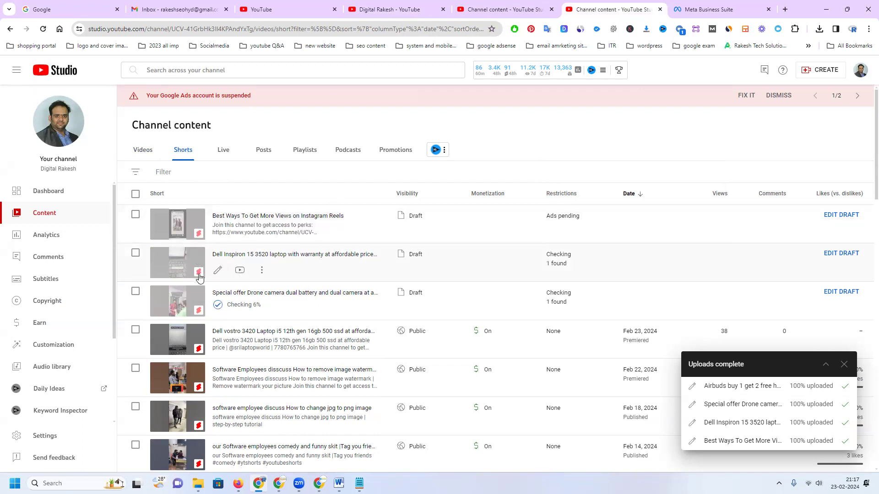
pyautogui.moveTo(200, 314)
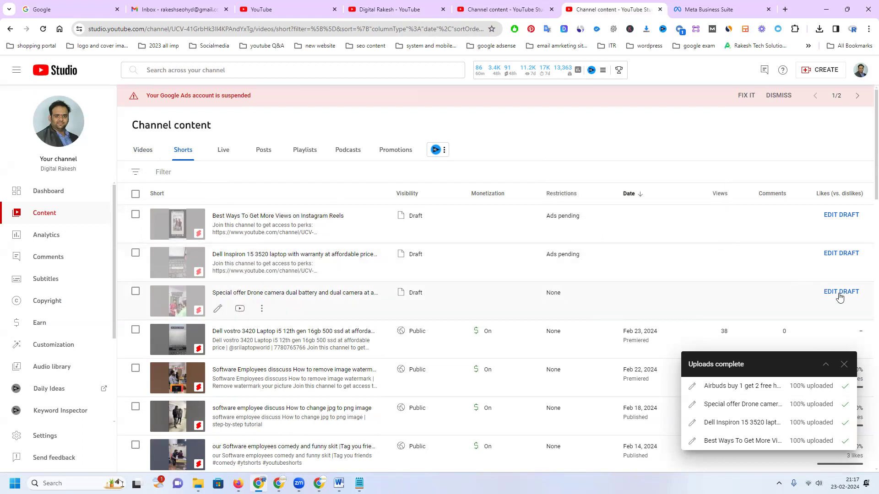
pyautogui.moveTo(820, 282)
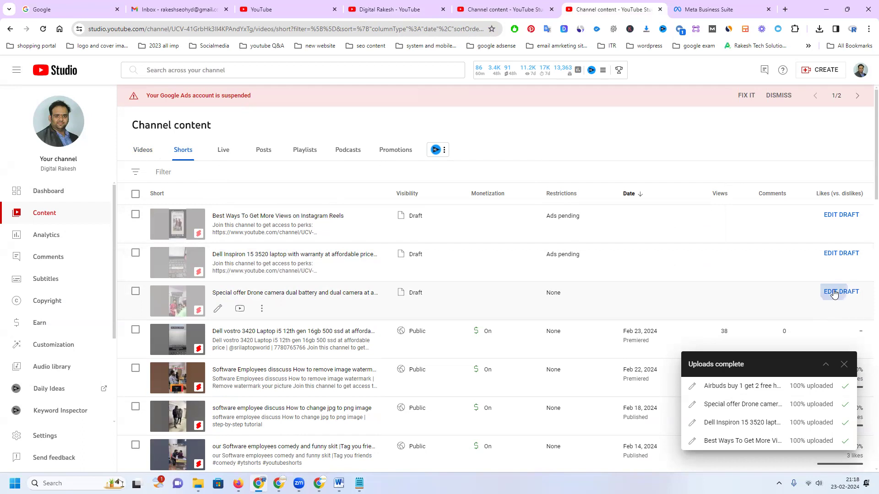
# - Edit the drone camera Short's draft and scroll down to its Tags box
pyautogui.click(841, 291)
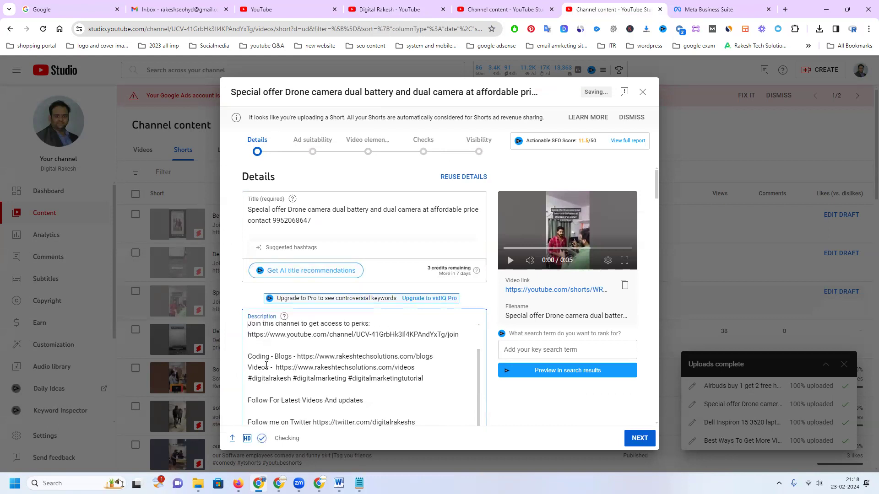
pyautogui.scroll(-3)
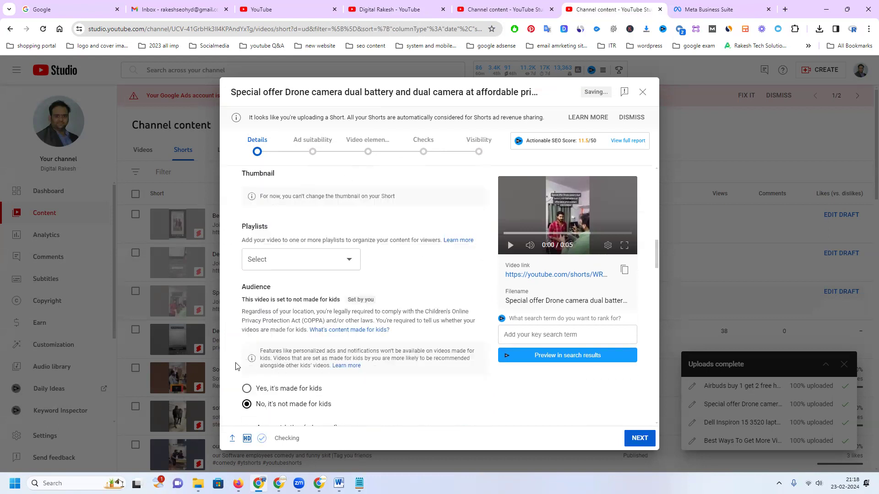
pyautogui.scroll(-3)
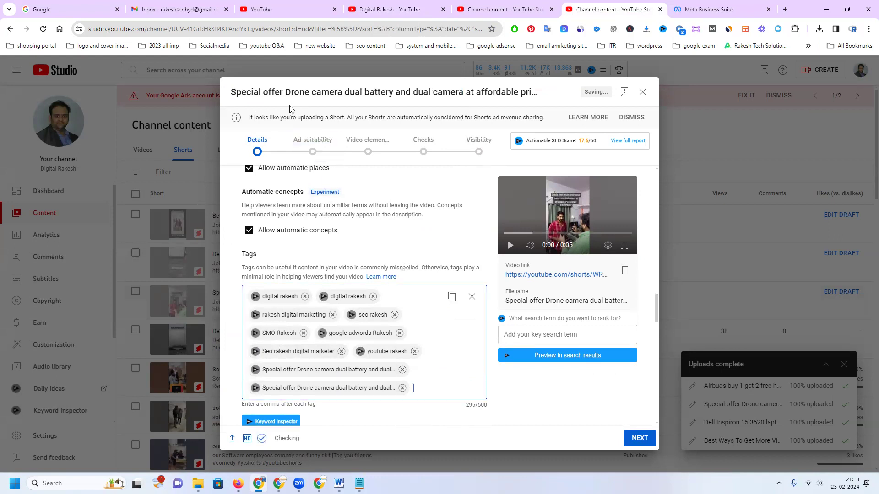
# - Add tags Drone camera, Drone camera dual battery and dual camera, Drone, and camera
pyautogui.doubleClick(313, 92)
pyautogui.write('Drone camera')
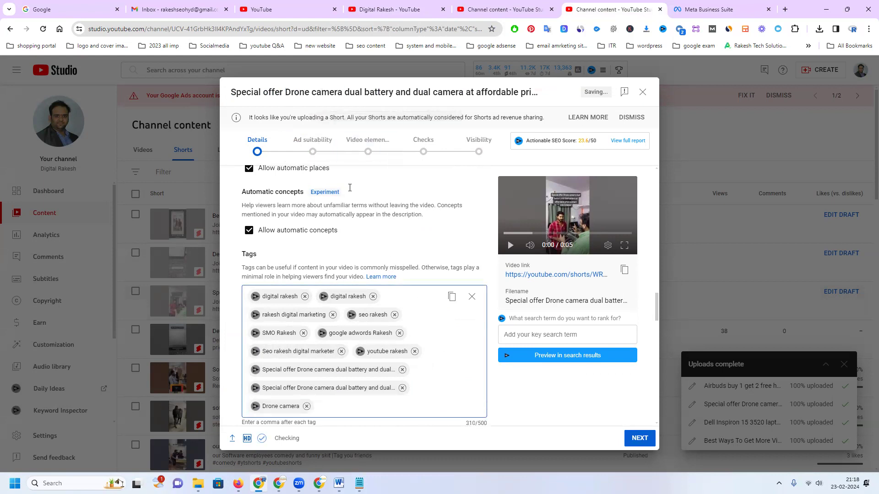
pyautogui.moveTo(286, 92)
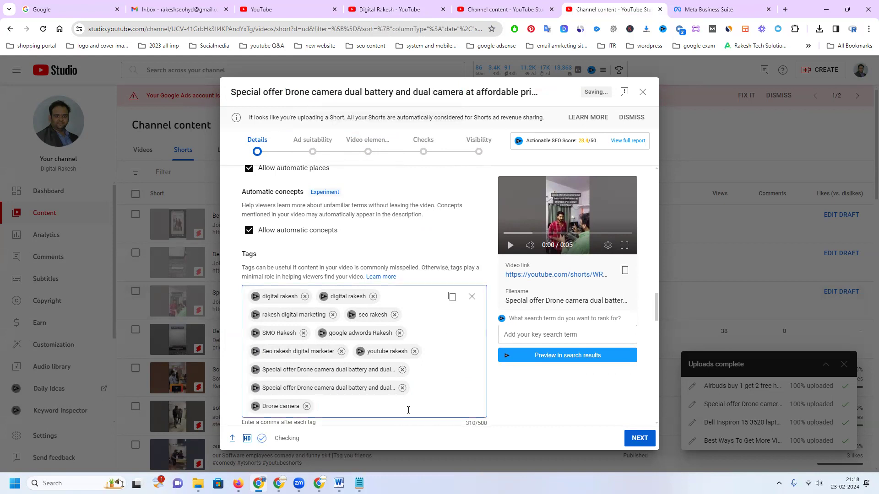
pyautogui.write('Drone camera dual battery and dual camera')
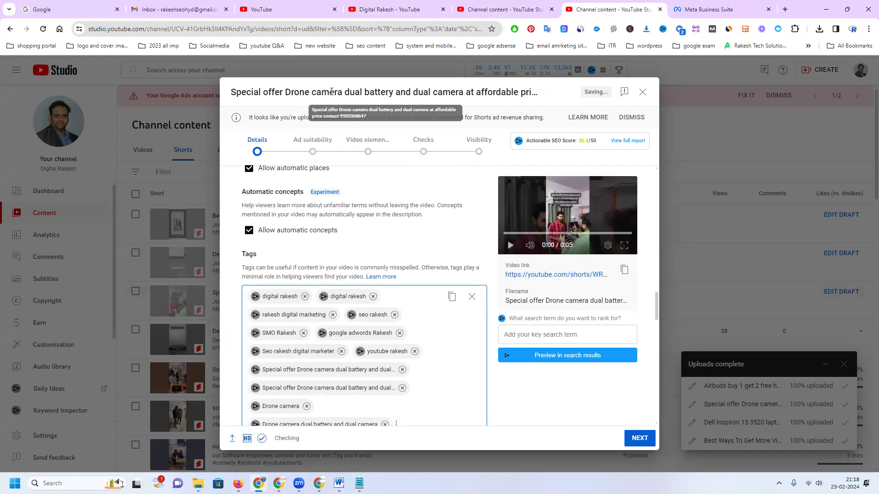
pyautogui.doubleClick(297, 92)
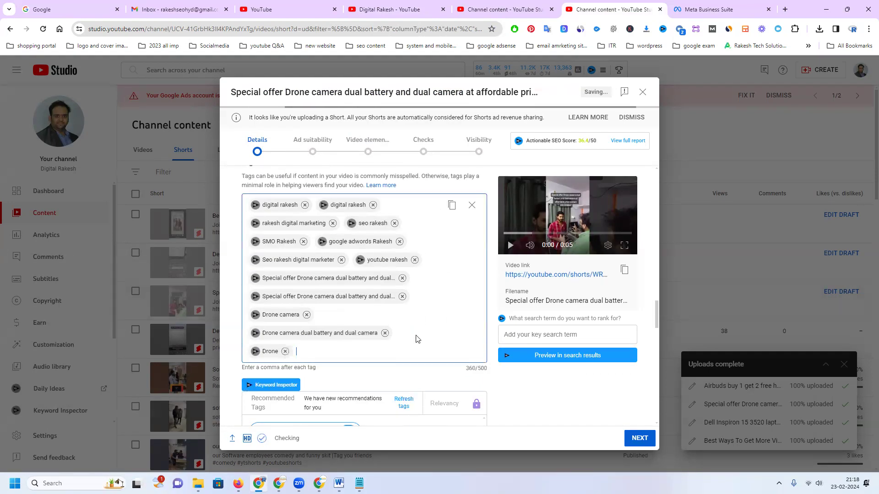
pyautogui.write('camera')
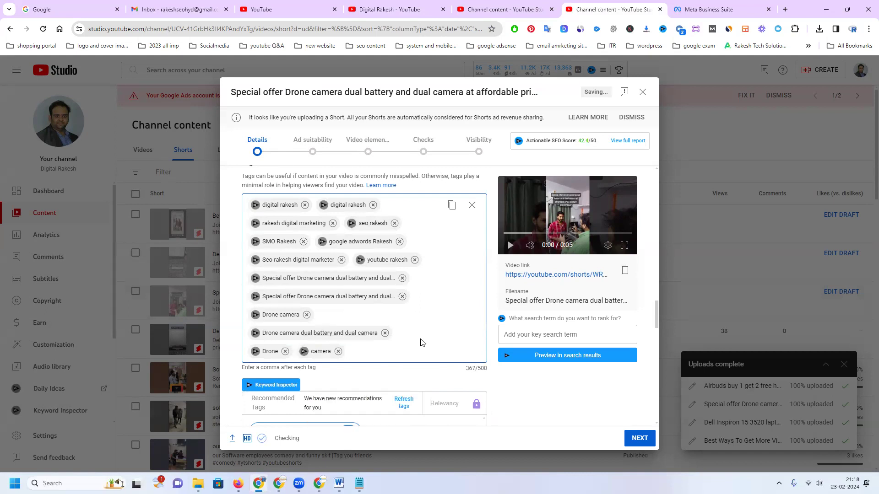
# - Set the recording date to Feb 23, 2024 and scroll to Comments and ratings
pyautogui.scroll(-3)
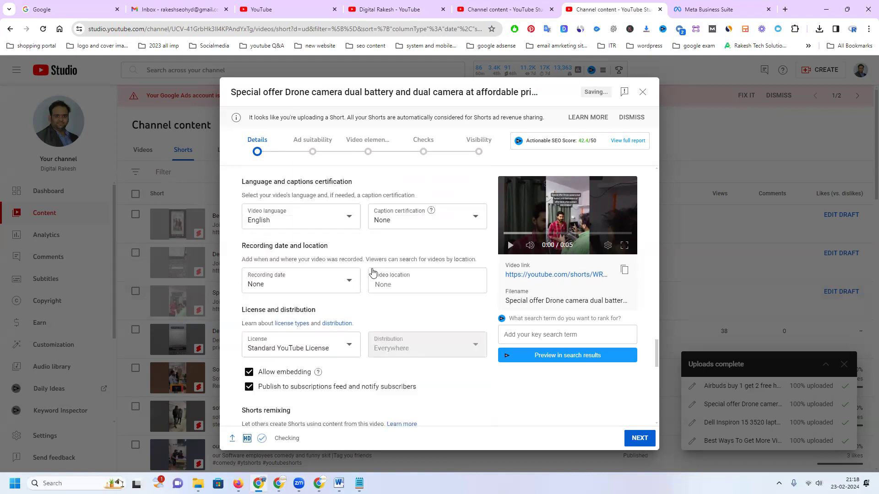
pyautogui.click(301, 284)
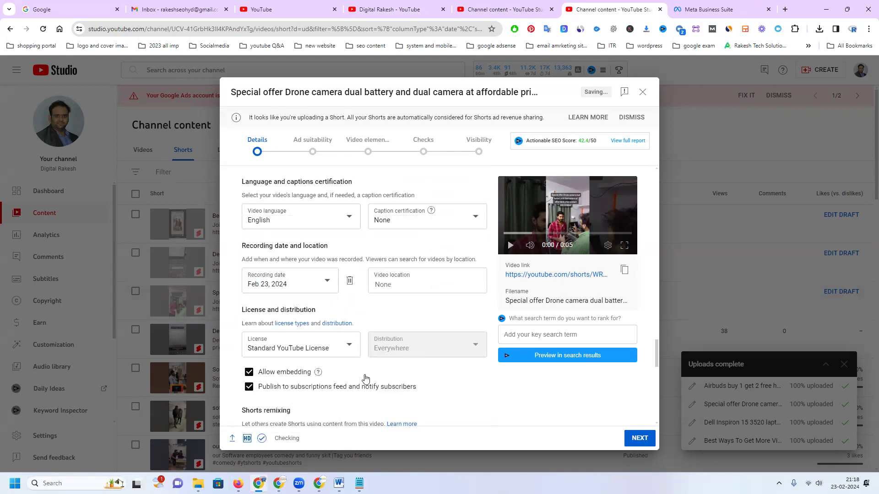
pyautogui.scroll(-3)
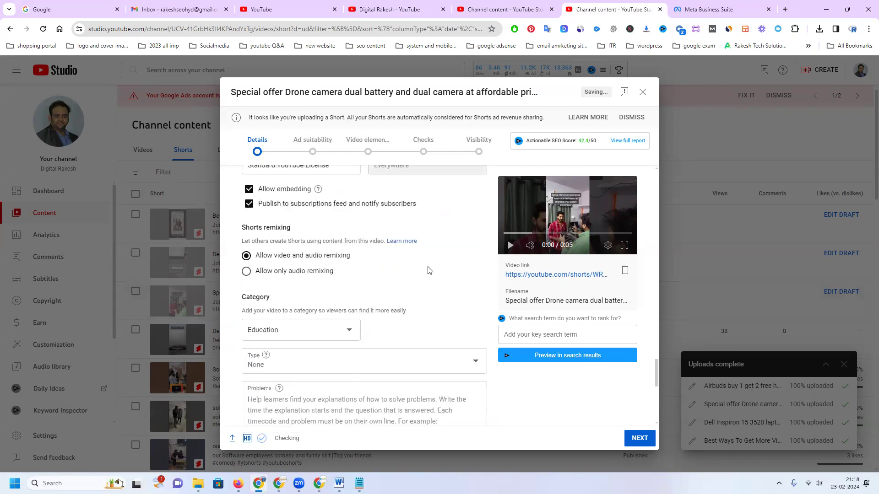
pyautogui.scroll(-3)
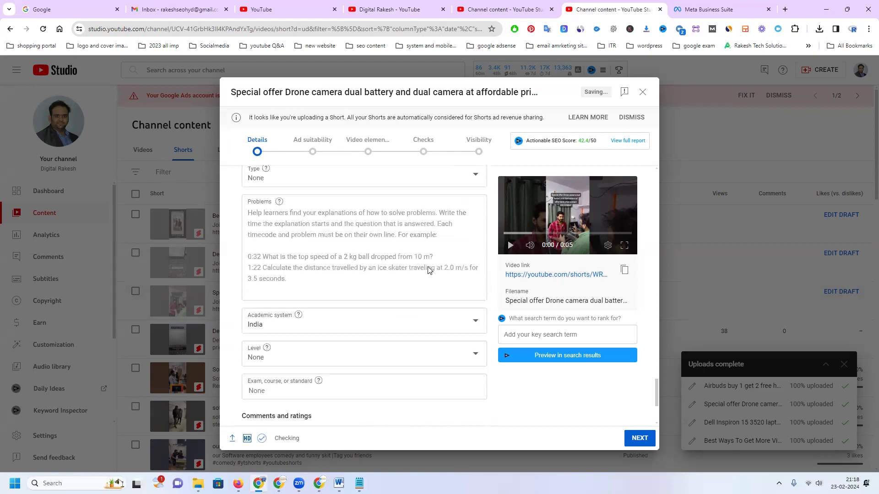
pyautogui.scroll(3)
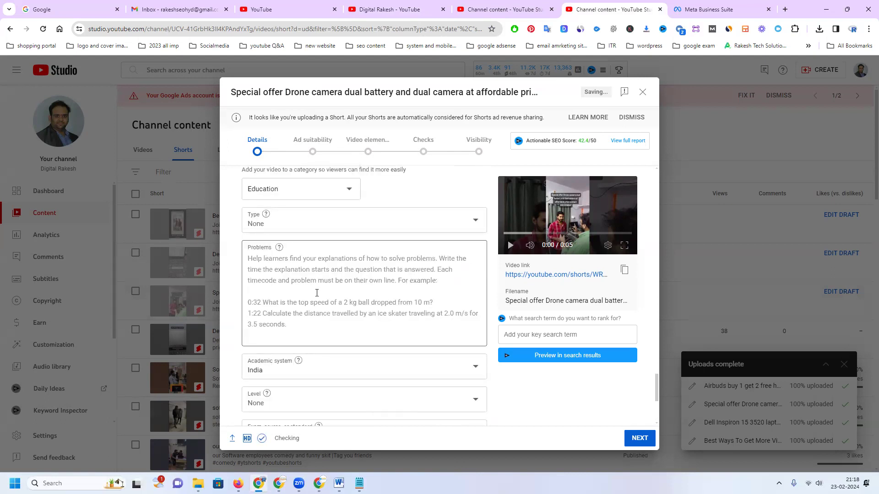
pyautogui.scroll(-3)
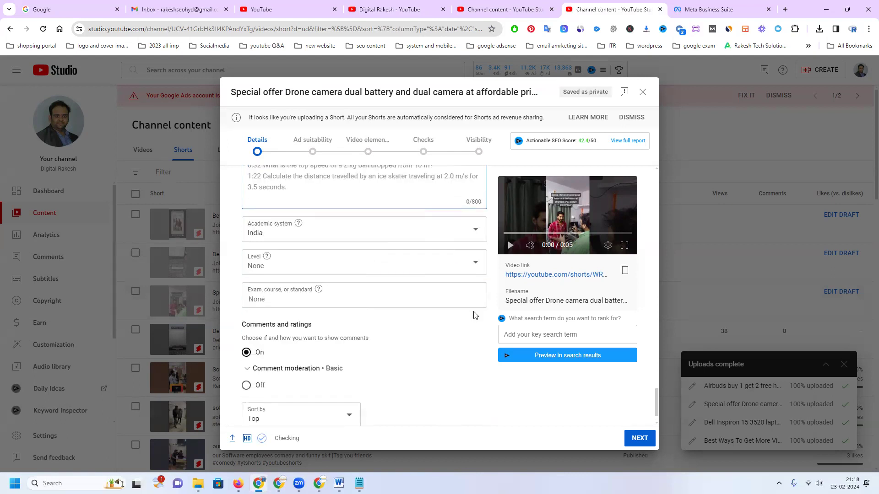
pyautogui.scroll(-3)
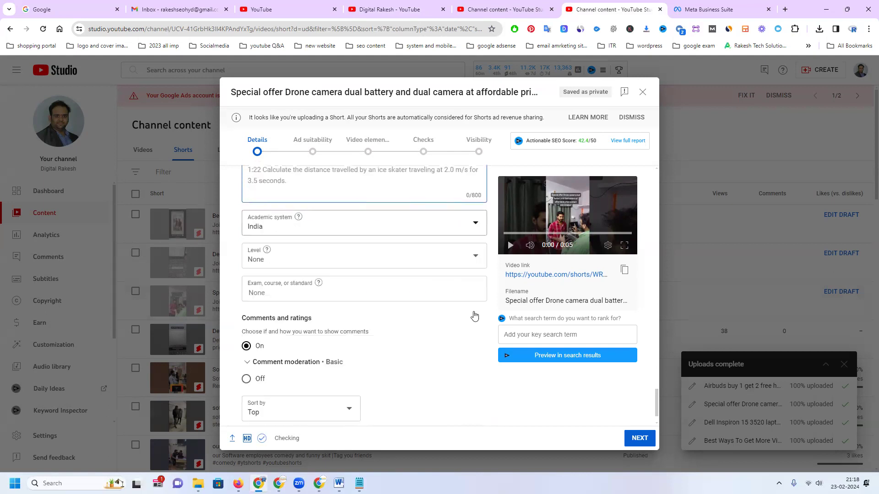
pyautogui.scroll(-3)
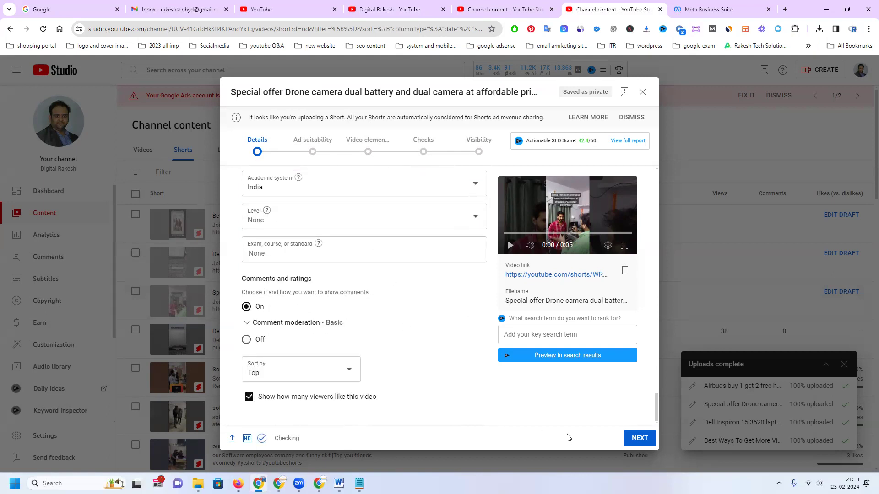
# - Submit an ad suitability rating of None of the above (safe for ads)
pyautogui.click(639, 437)
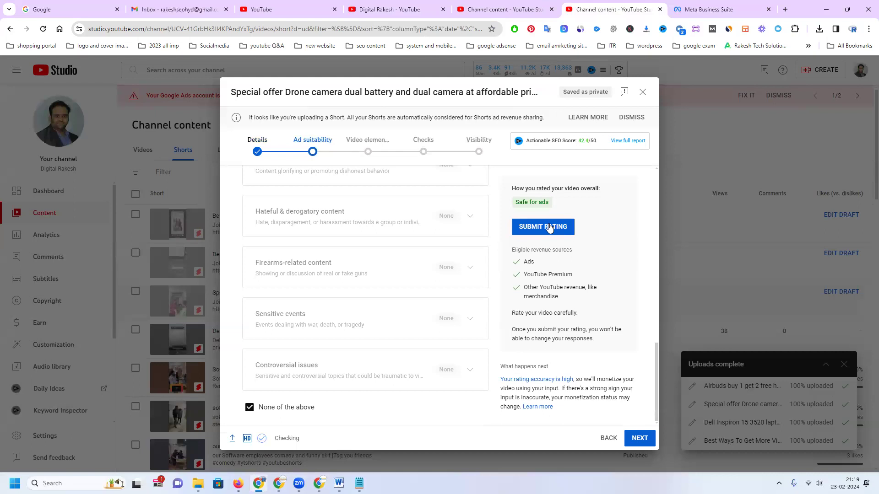
pyautogui.click(542, 226)
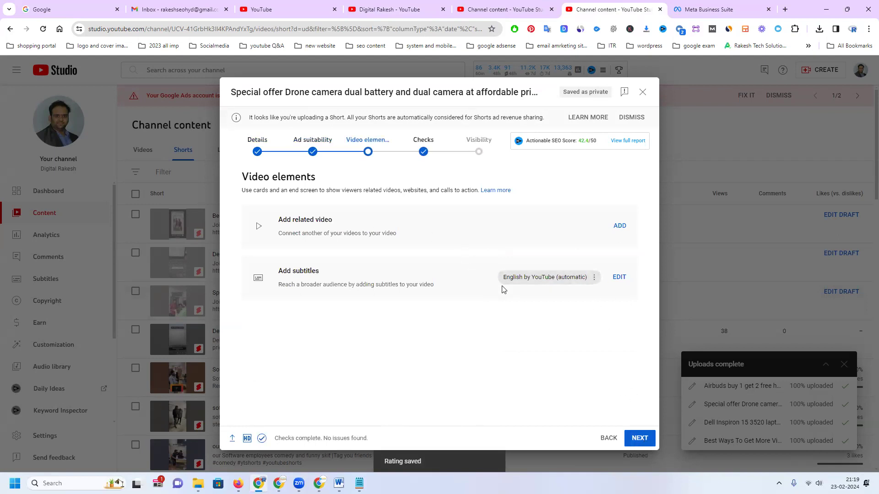
pyautogui.moveTo(368, 231)
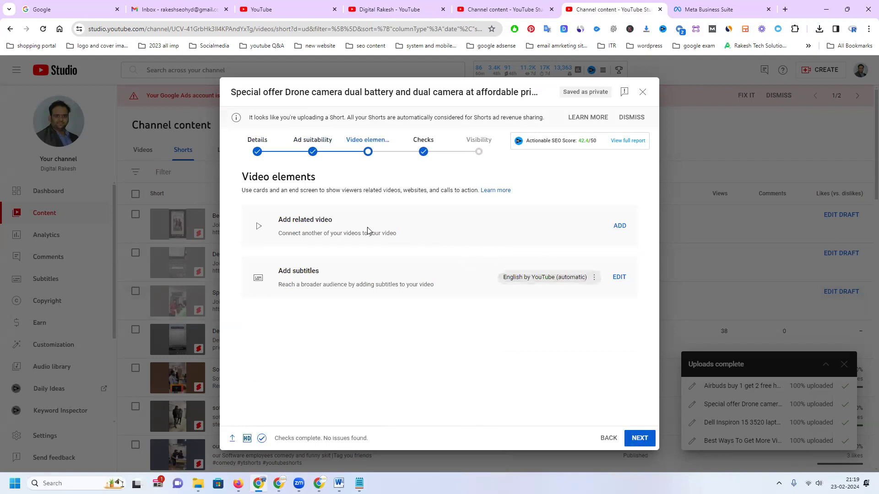
pyautogui.moveTo(614, 208)
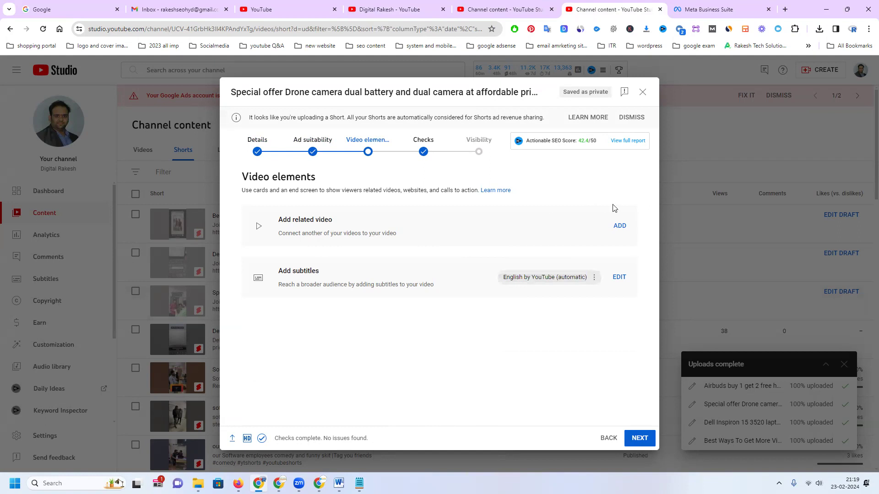
# - Close the related-video picker without choosing a video, returning to Video elements
pyautogui.click(619, 226)
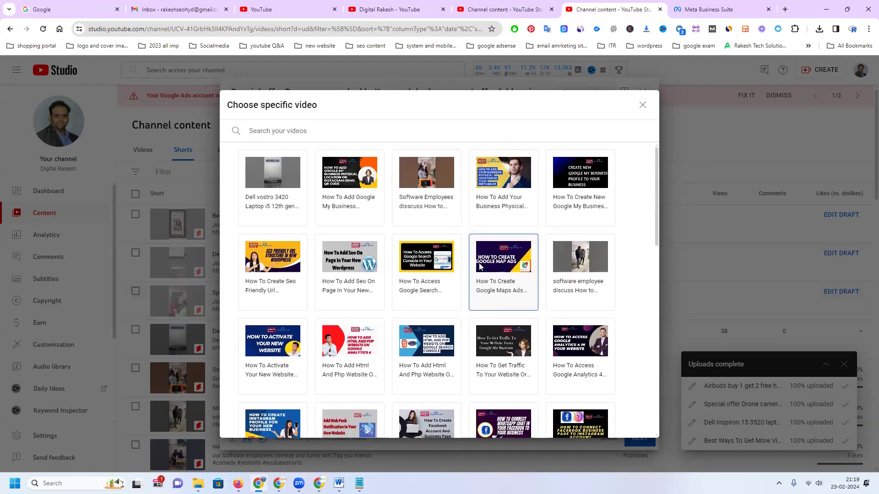
pyautogui.scroll(-3)
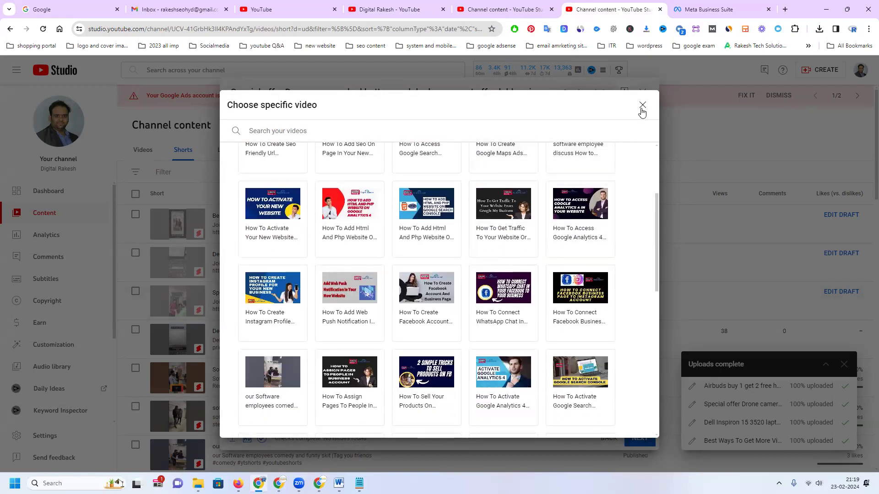
pyautogui.click(642, 105)
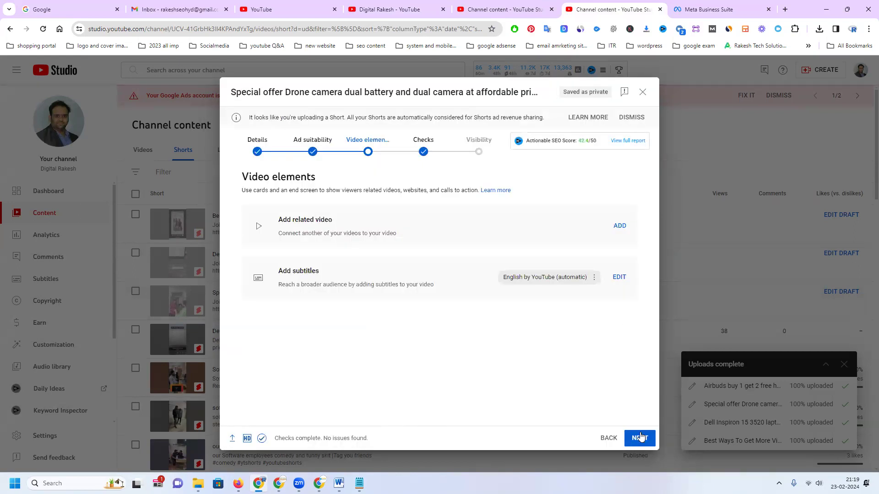
# - Advance through Checks to Visibility and save the drone camera Short as Private
pyautogui.click(640, 438)
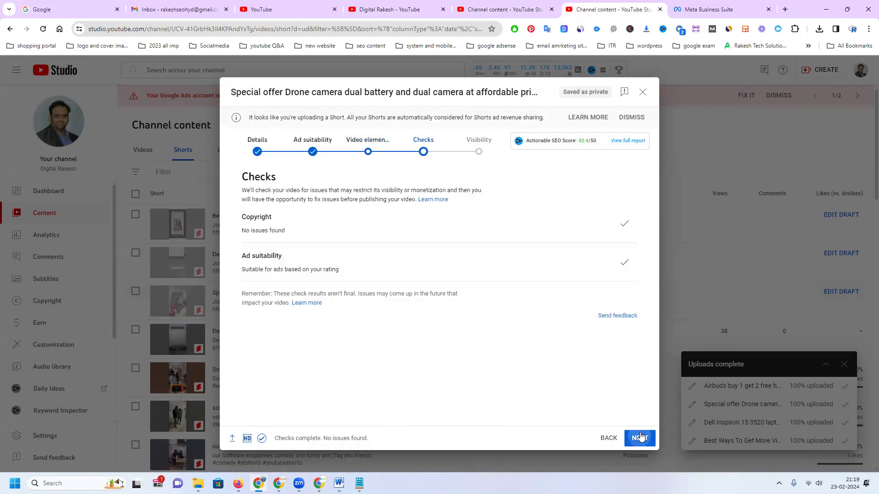
pyautogui.click(638, 438)
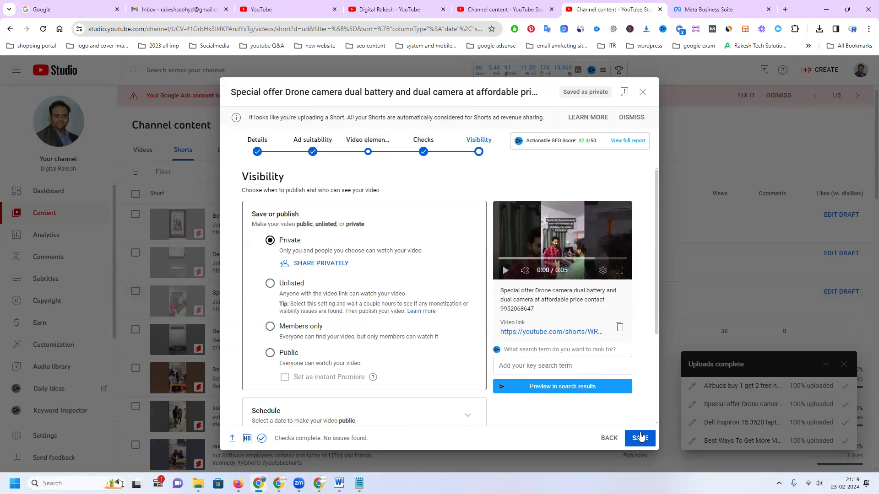
pyautogui.click(640, 438)
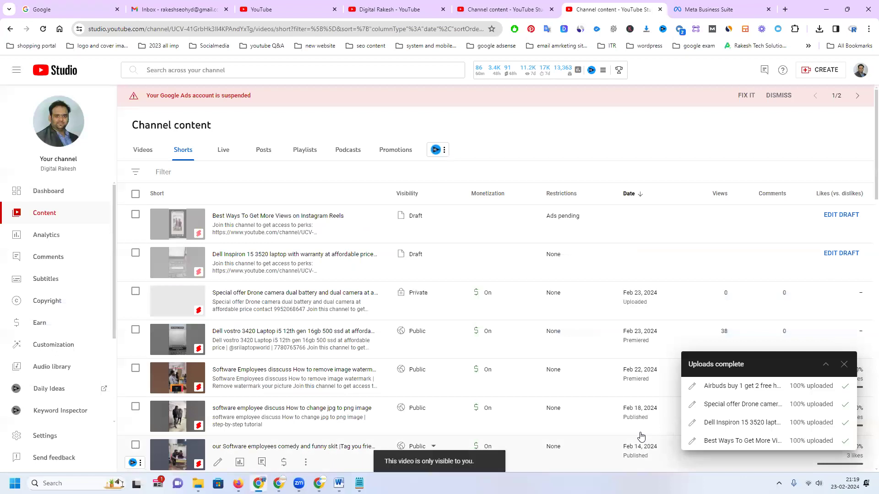
pyautogui.moveTo(476, 292)
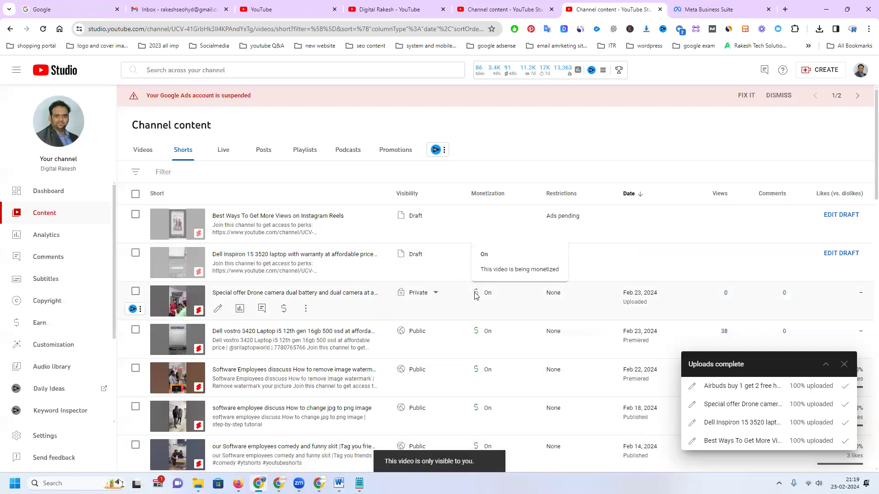
pyautogui.moveTo(542, 231)
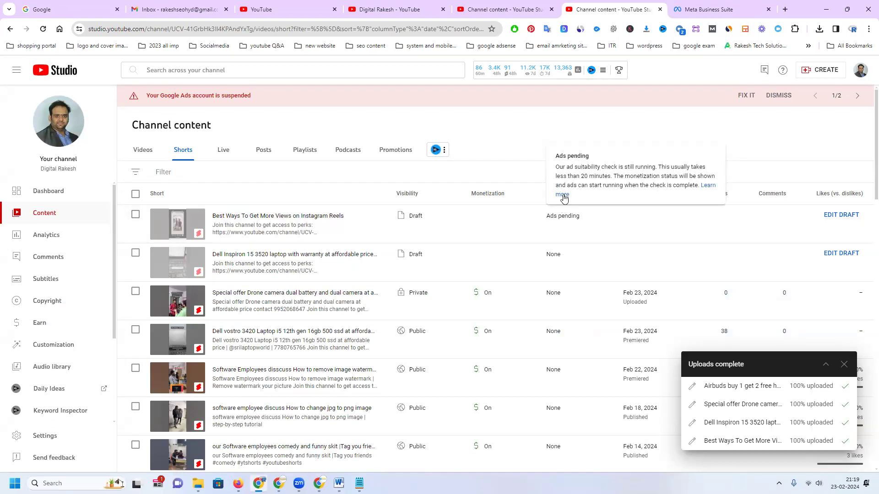
pyautogui.click(142, 149)
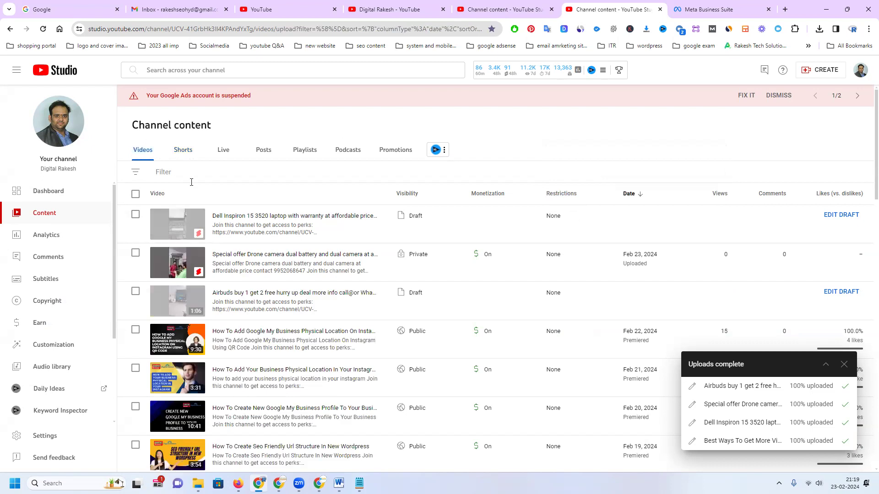
pyautogui.moveTo(300, 224)
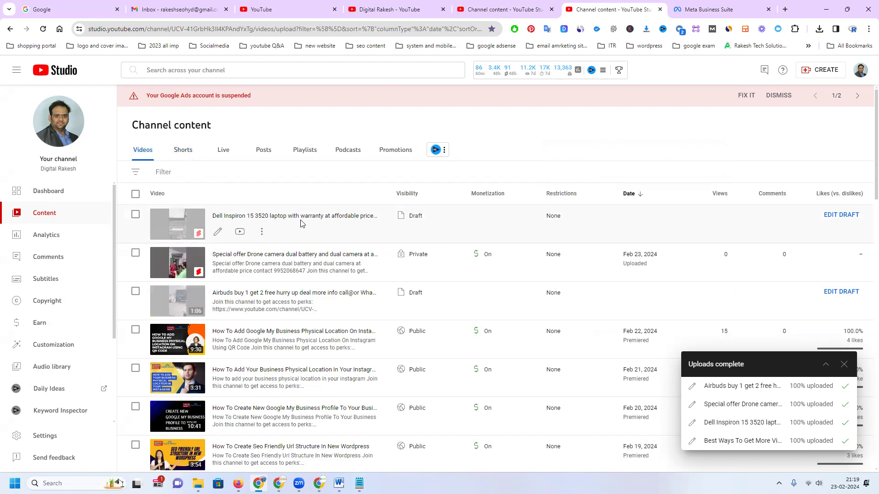
pyautogui.click(183, 150)
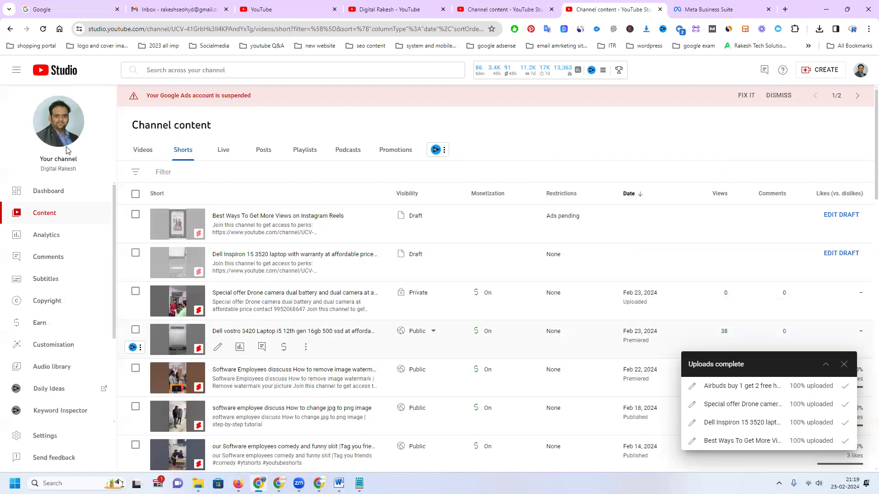
pyautogui.click(43, 29)
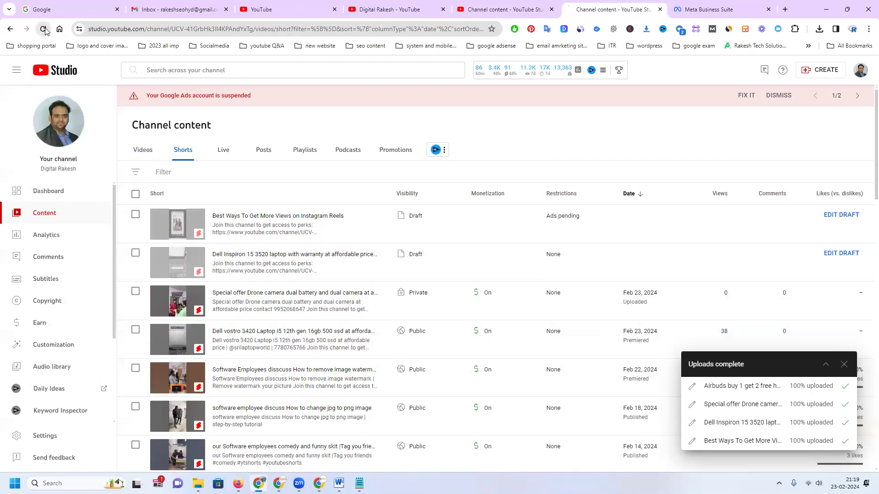
# - Reload the content list, check the Videos and Shorts tabs, then switch to the public YouTube channel tab
pyautogui.click(45, 29)
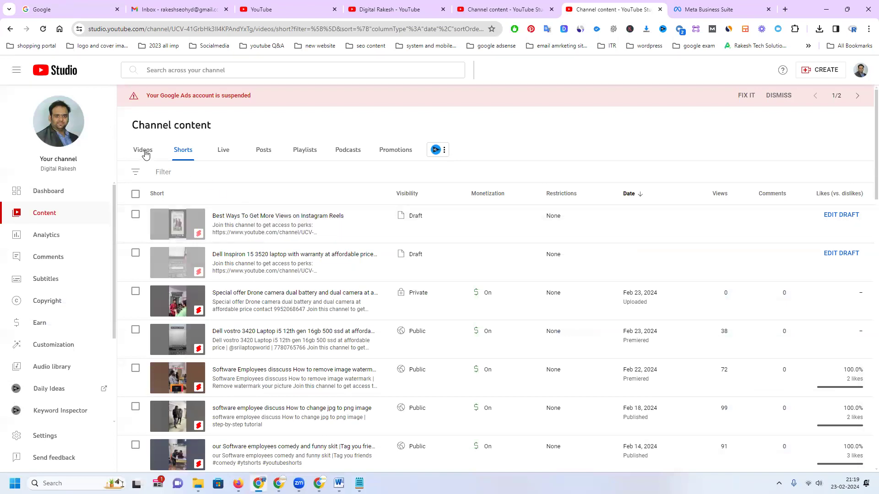
pyautogui.click(142, 149)
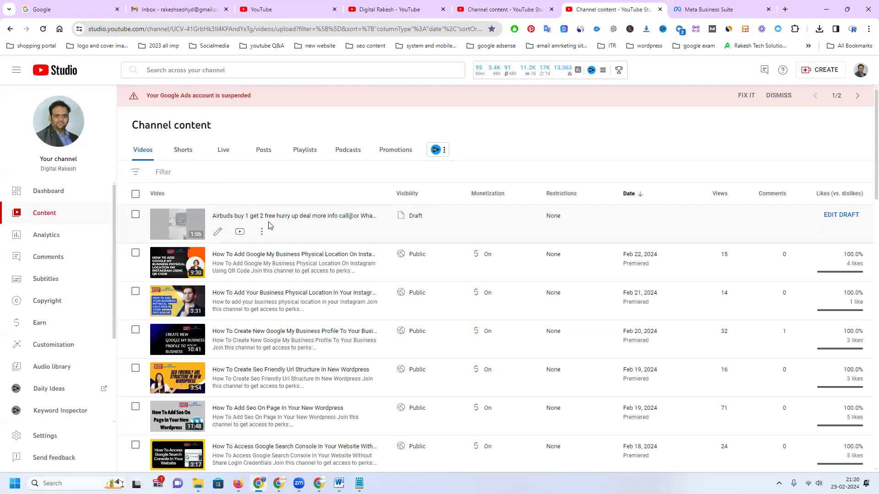
pyautogui.moveTo(194, 241)
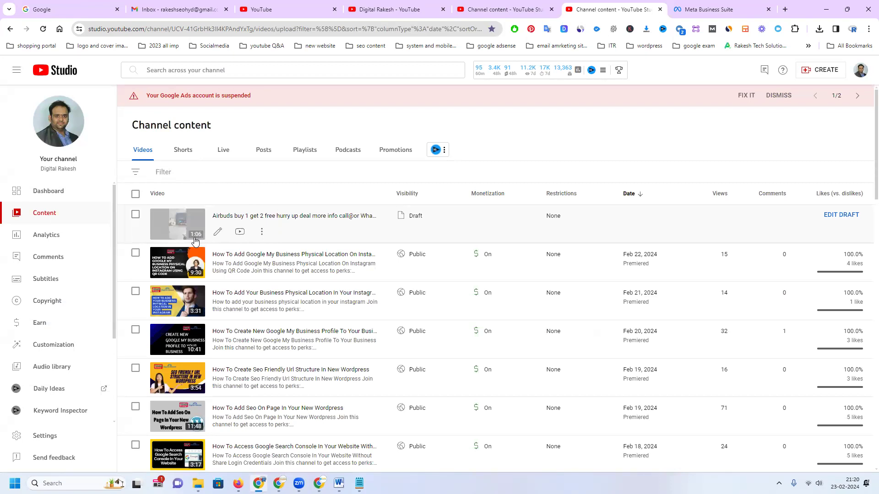
pyautogui.moveTo(178, 230)
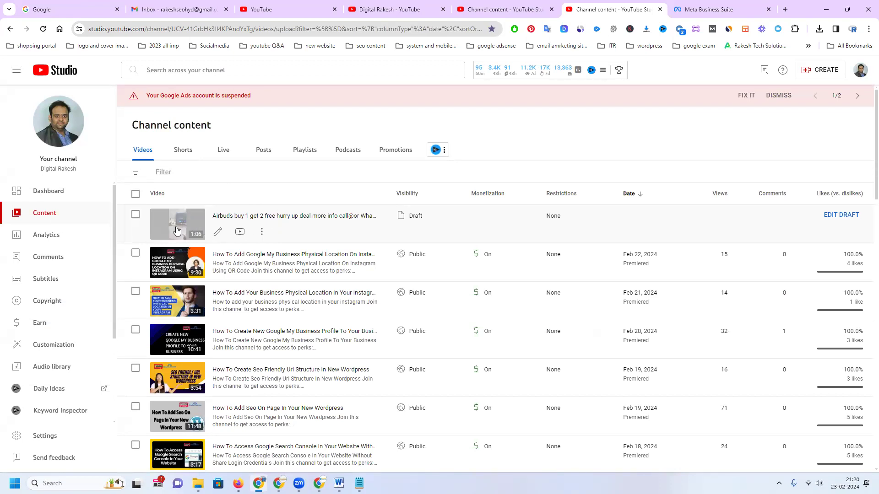
pyautogui.moveTo(190, 227)
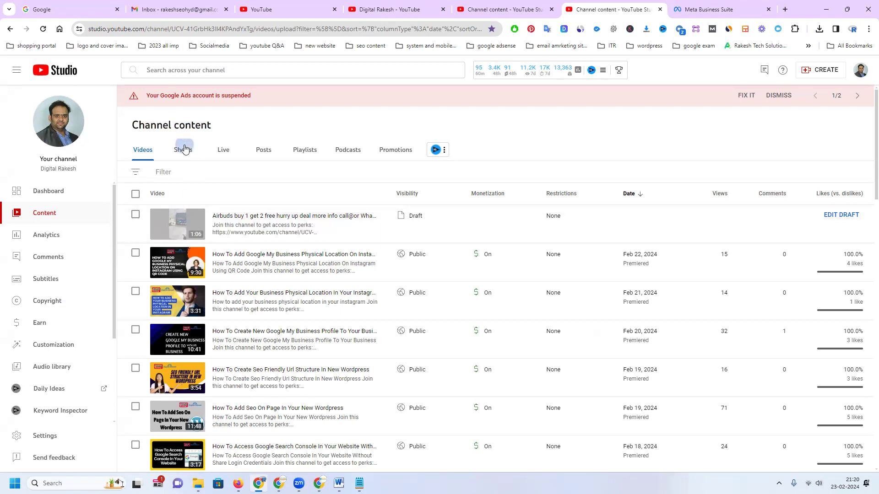
pyautogui.click(182, 149)
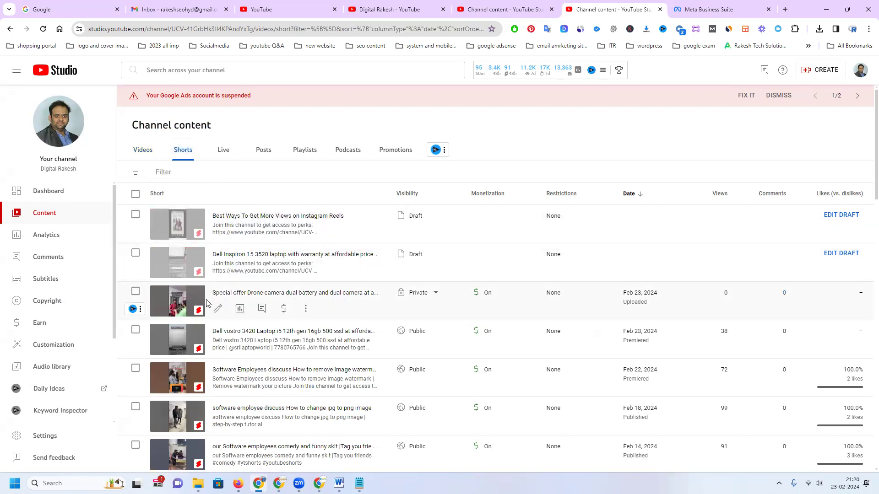
pyautogui.moveTo(437, 299)
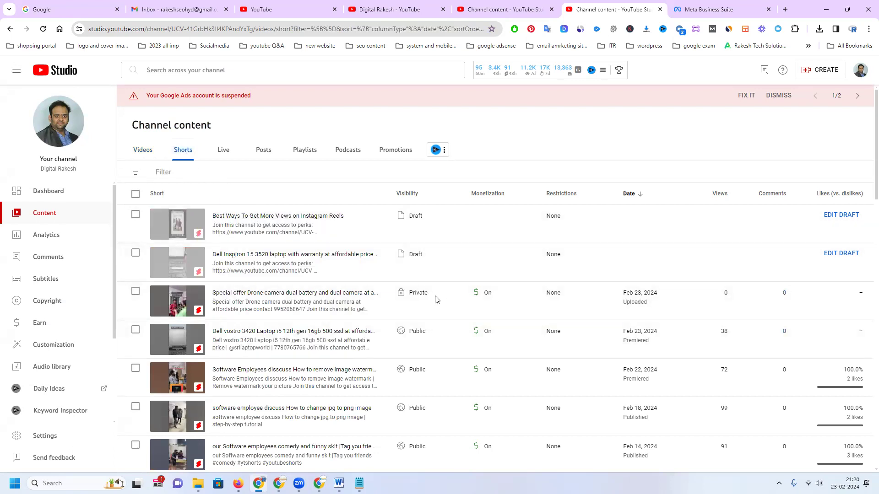
pyautogui.click(417, 292)
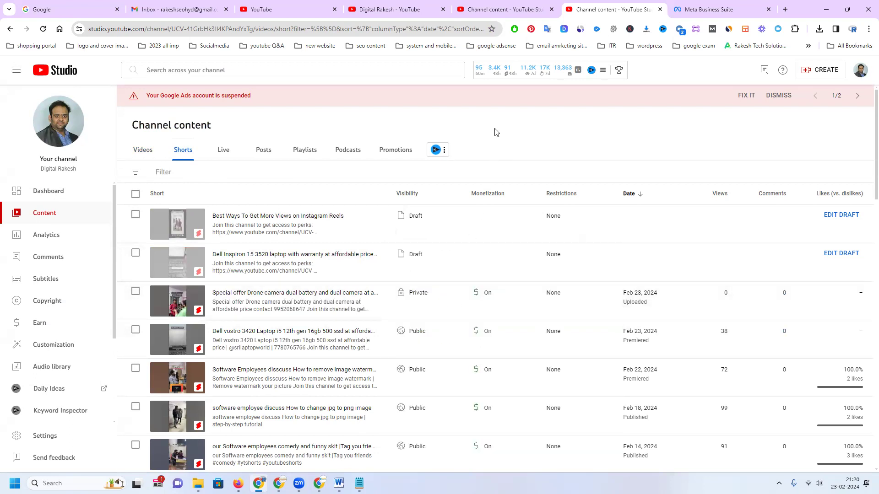
pyautogui.moveTo(375, 321)
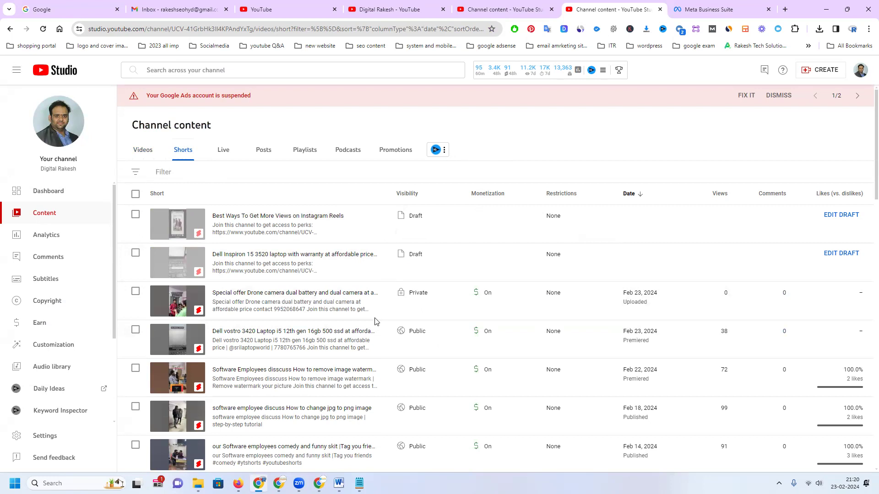
pyautogui.click(392, 10)
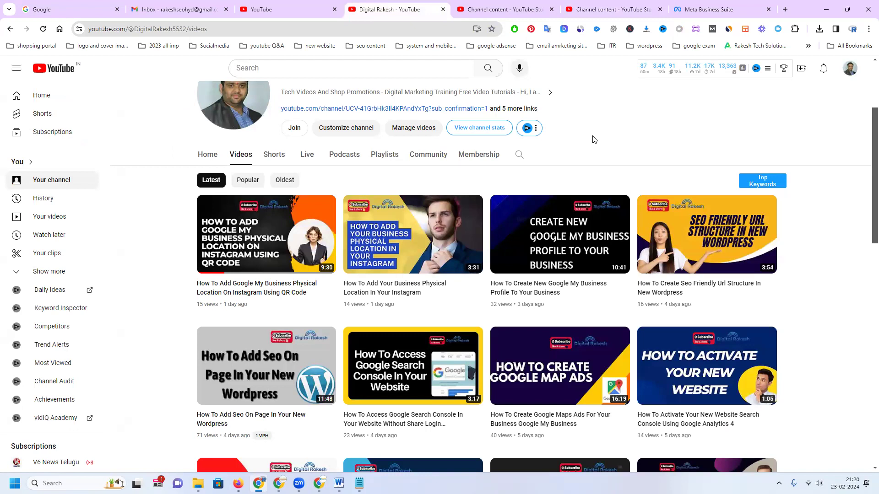
pyautogui.moveTo(603, 410)
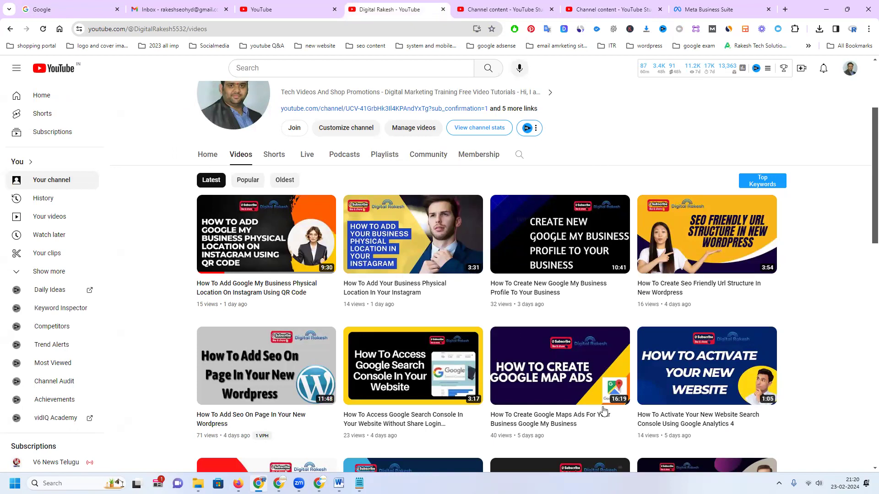